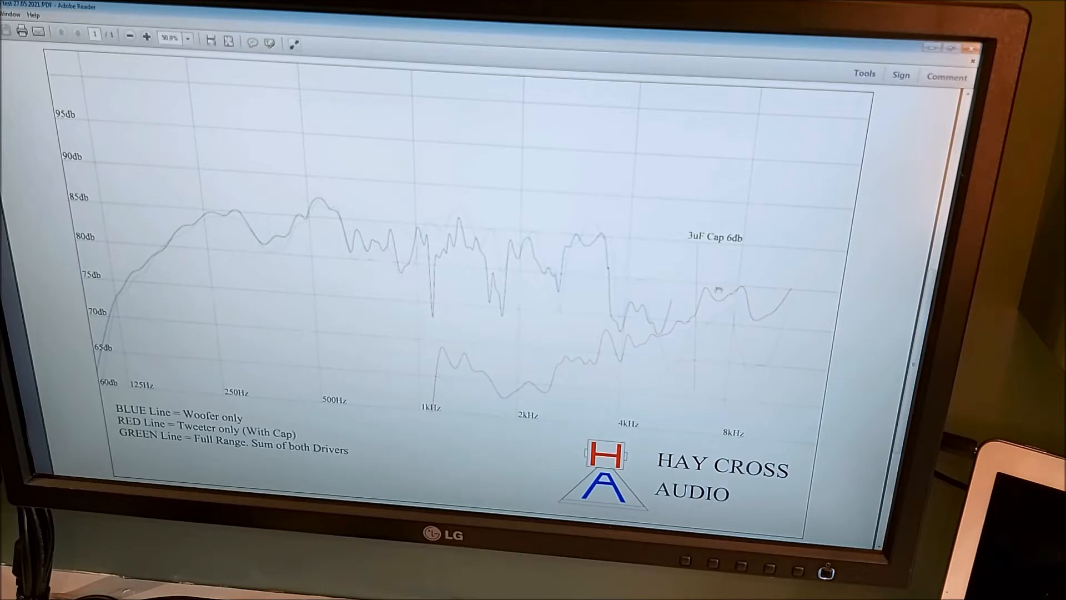
mouse_move(801, 299)
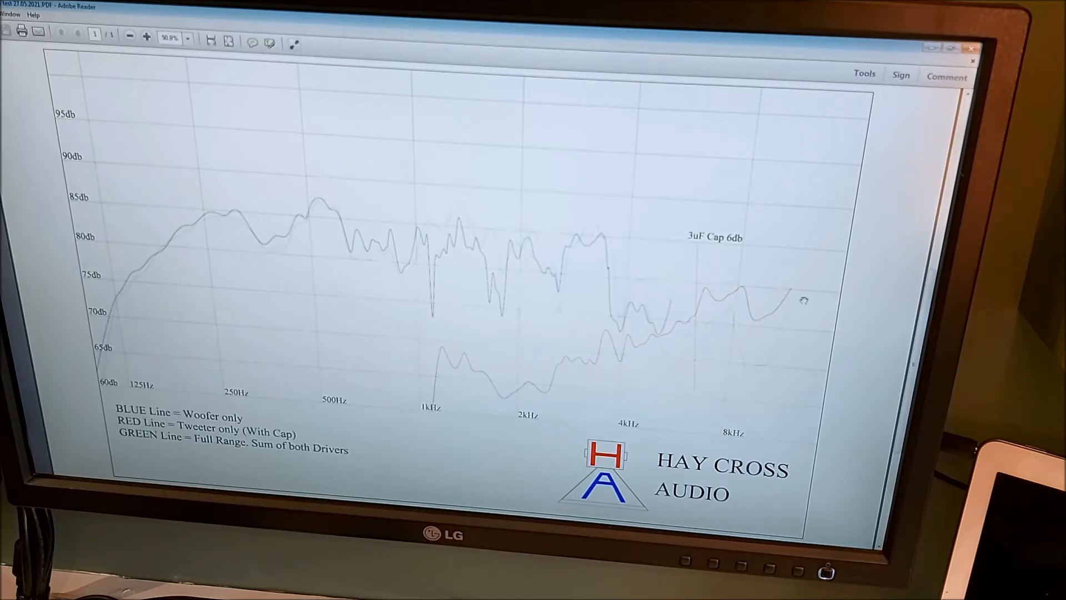
mouse_move(612, 271)
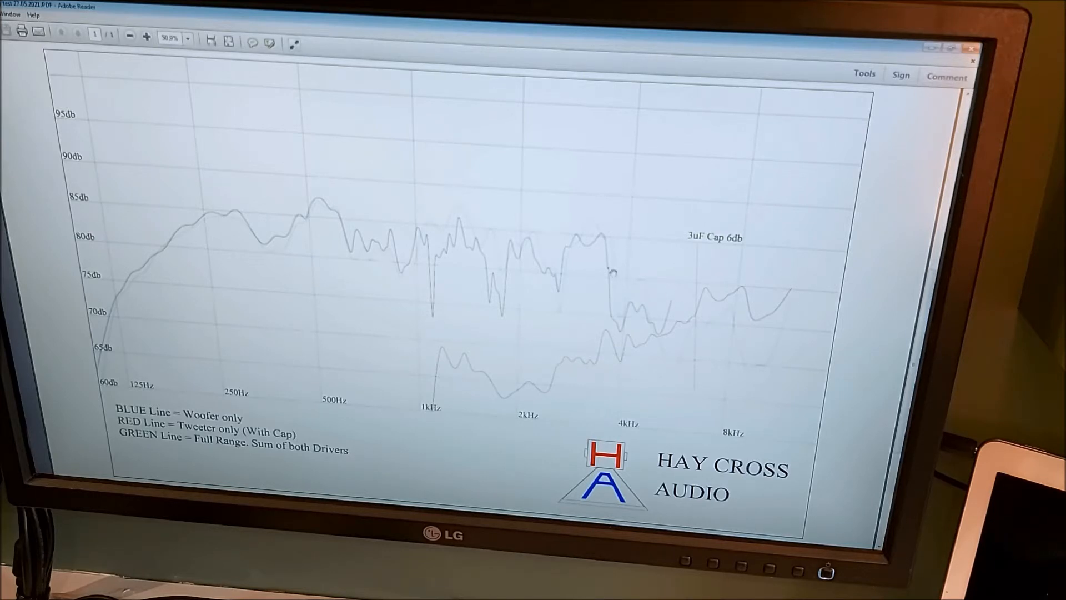